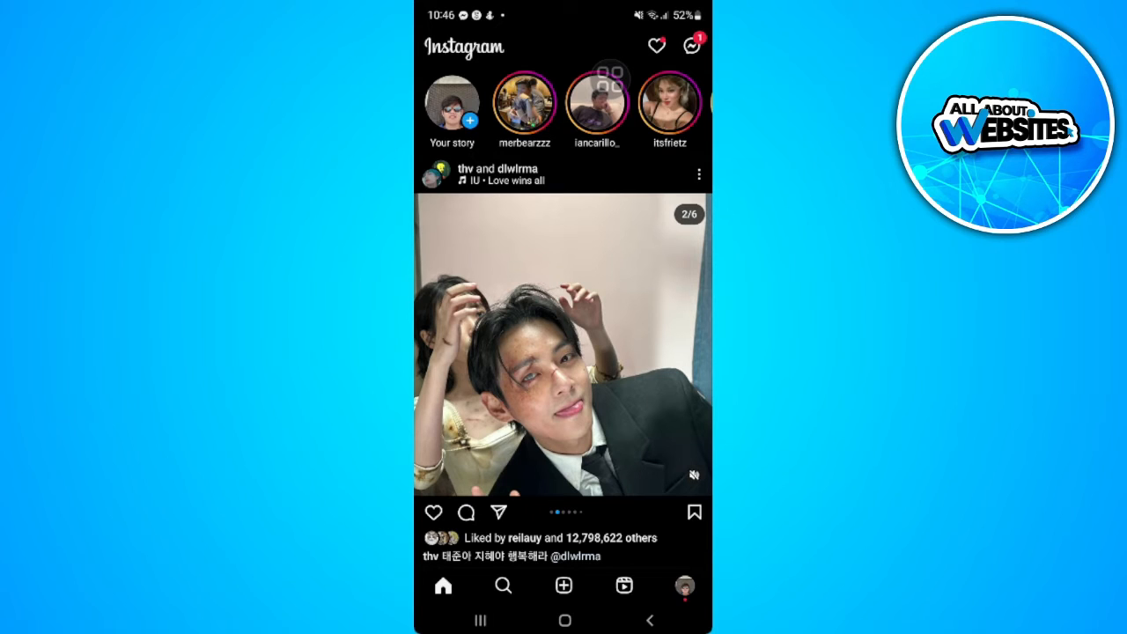
Step: Go to your own profile page from the home feed
{"action": "left_click", "coordinate": [684, 585]}
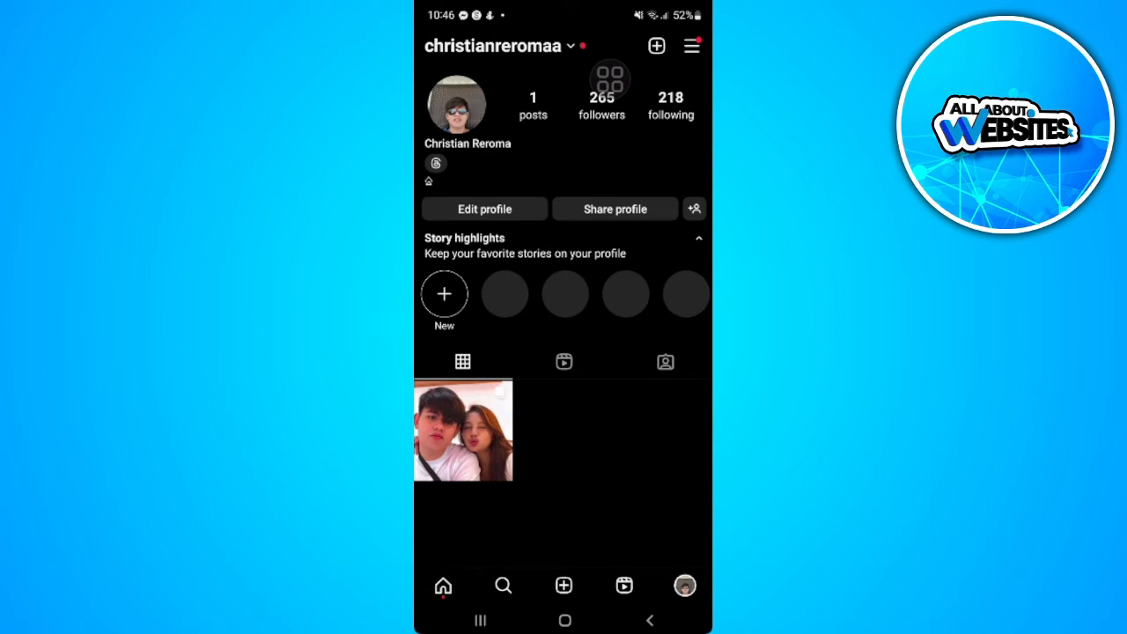
Step: Reach Settings and privacy through the profile's menu
{"action": "left_click", "coordinate": [692, 45]}
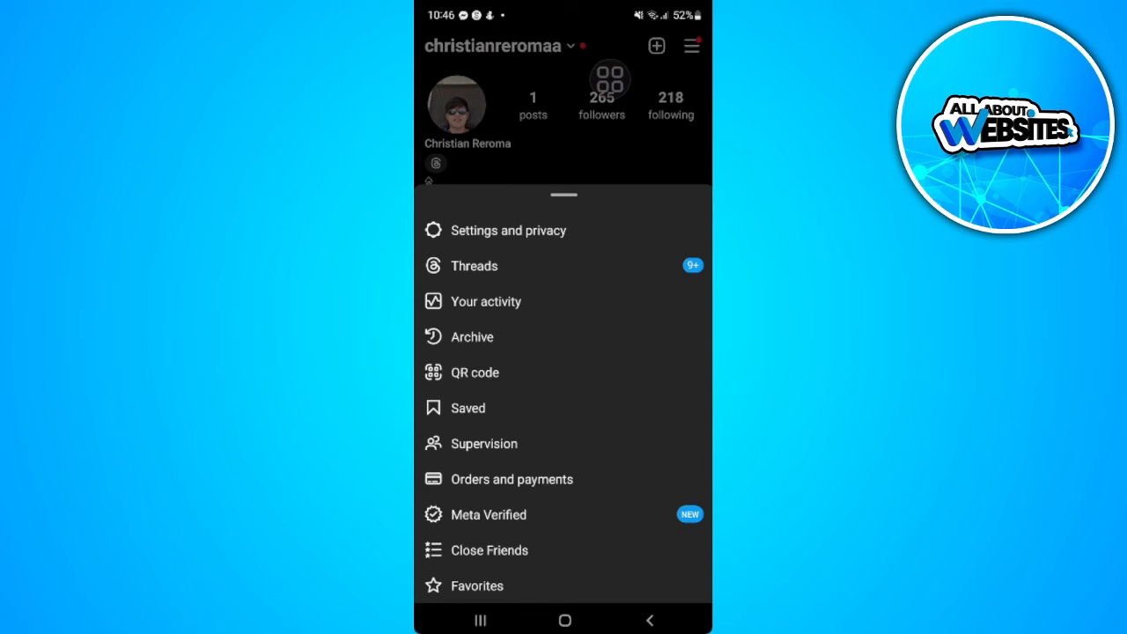
{"action": "left_click", "coordinate": [509, 230]}
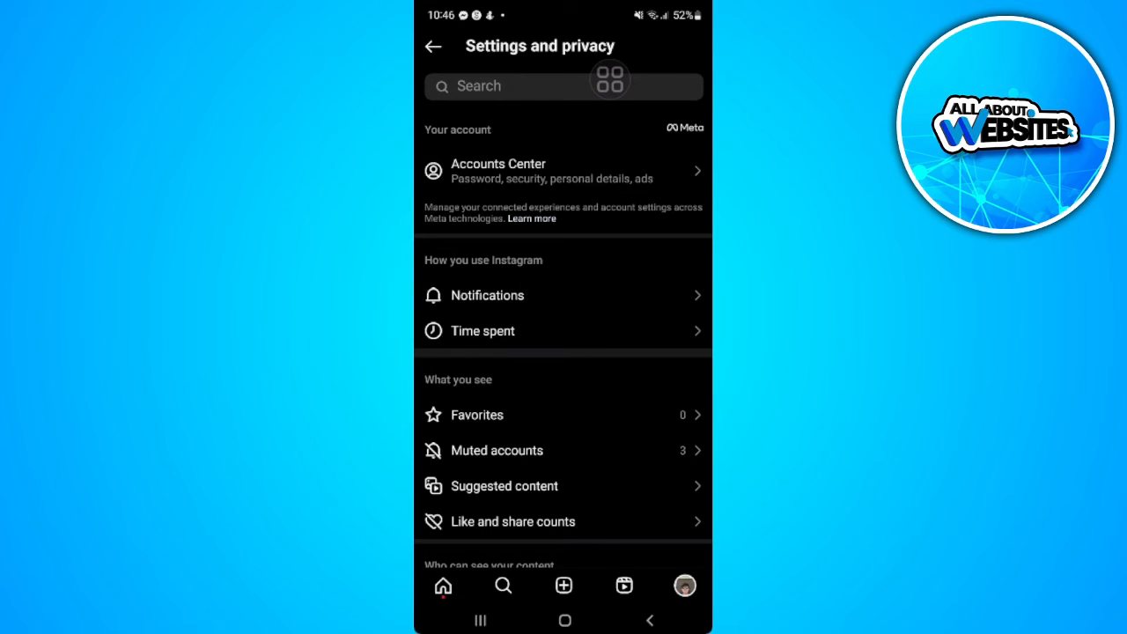
Step: Reach the Messages entry within the Notifications settings list
{"action": "left_click", "coordinate": [487, 295]}
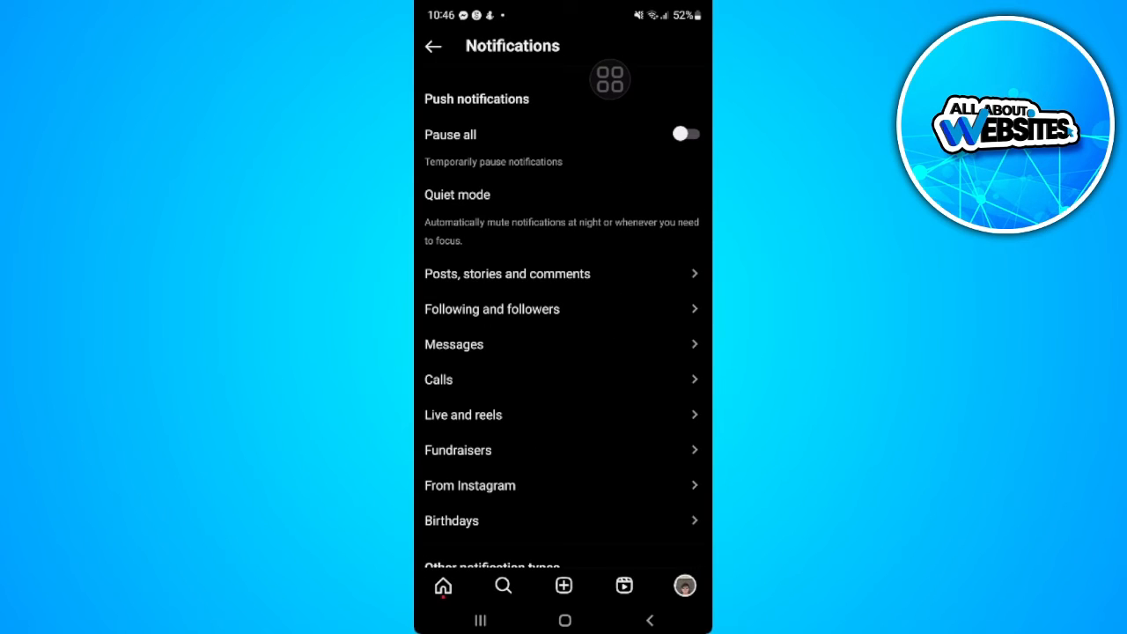
{"action": "scroll", "scroll_direction": "down", "scroll_amount": 3}
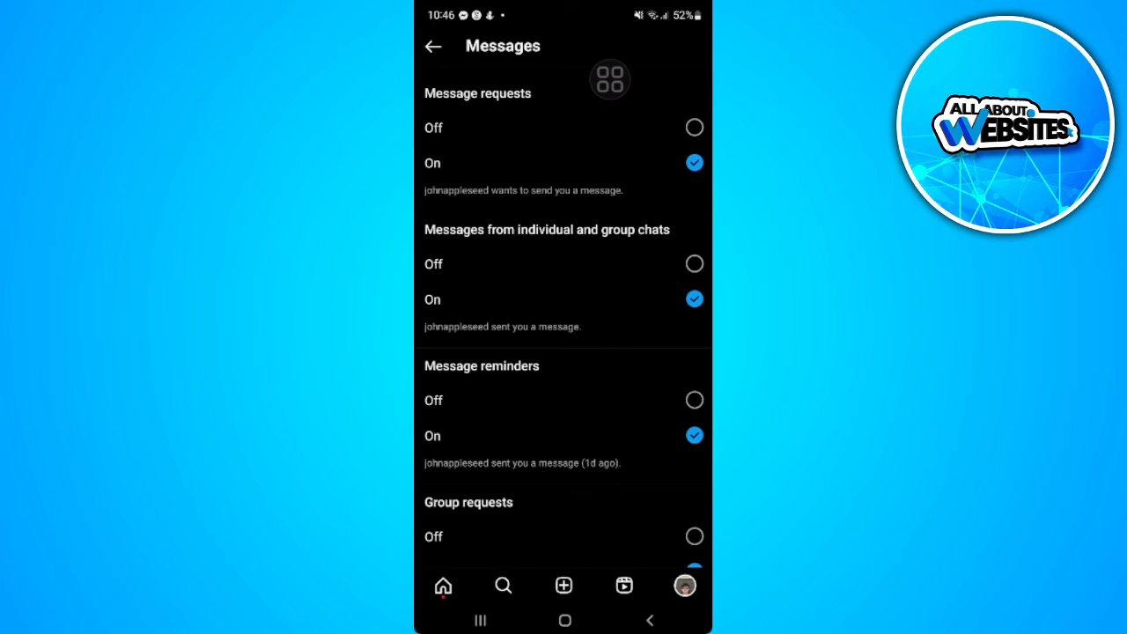
Step: Set Message requests and Messages from individual and group chats to Off
{"action": "left_click", "coordinate": [694, 127]}
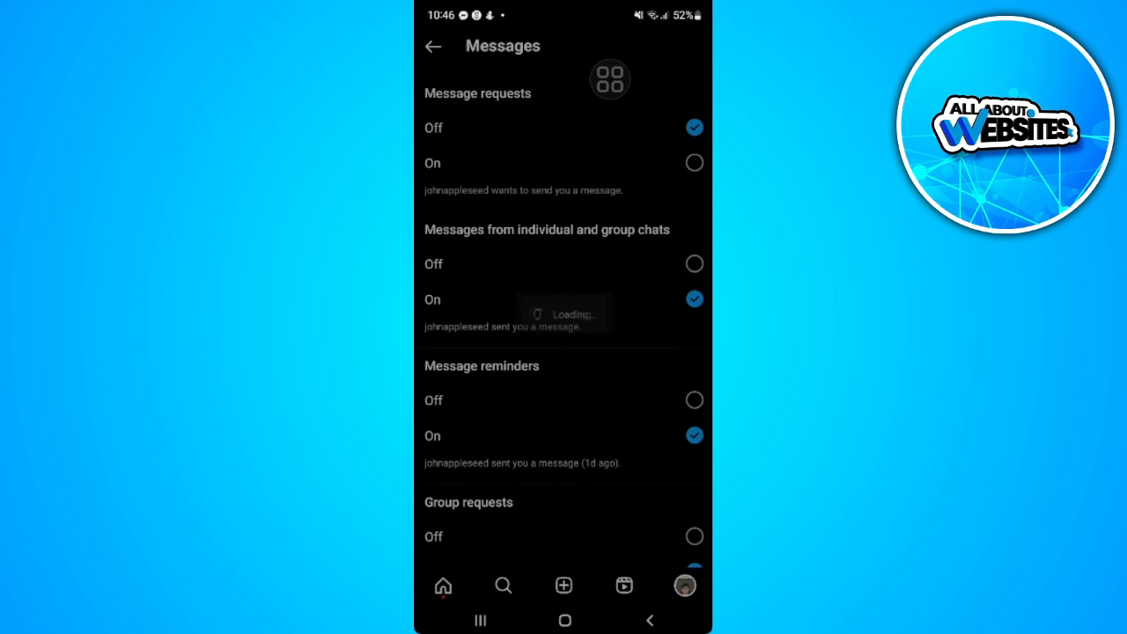
{"action": "left_click", "coordinate": [694, 263]}
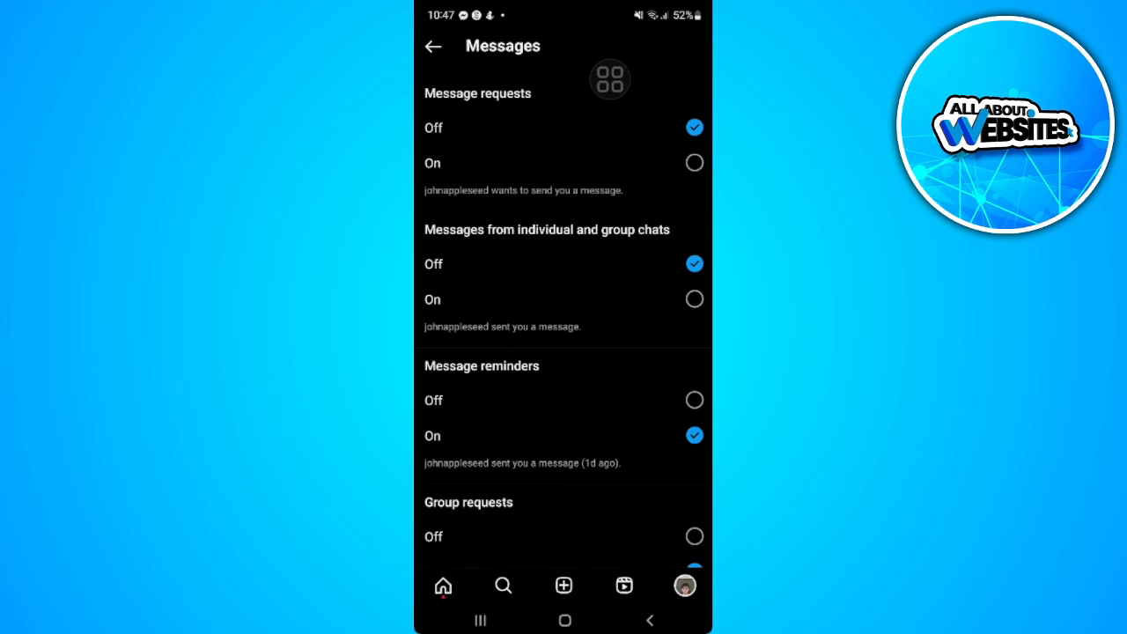
Step: Exit settings to the profile and return to the home feed
{"action": "left_click", "coordinate": [433, 46]}
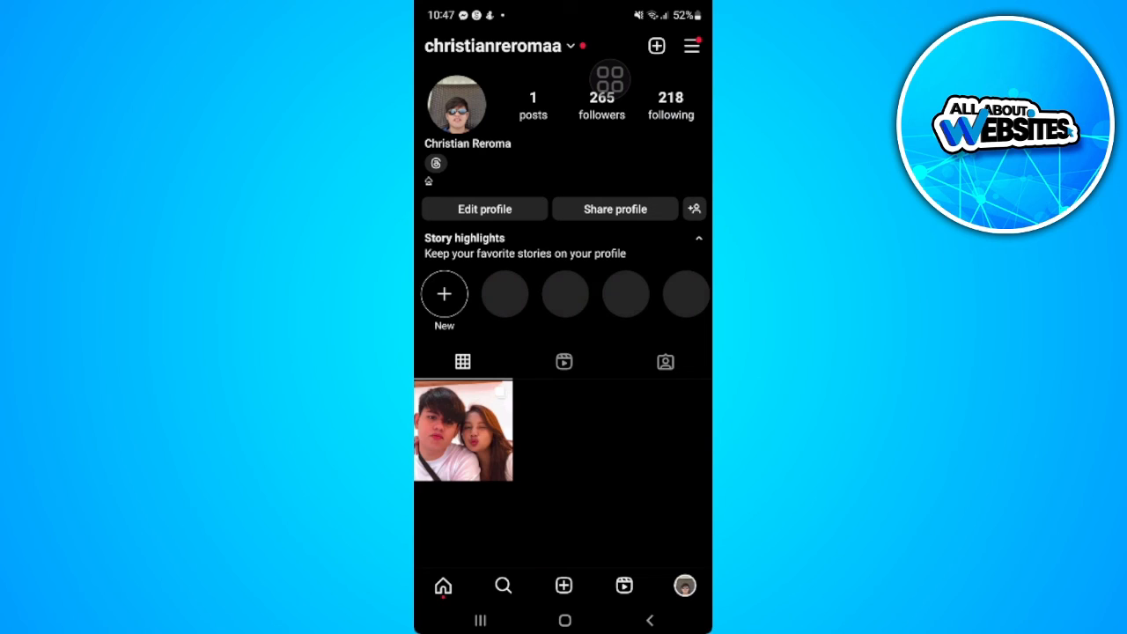
{"action": "left_click", "coordinate": [442, 584]}
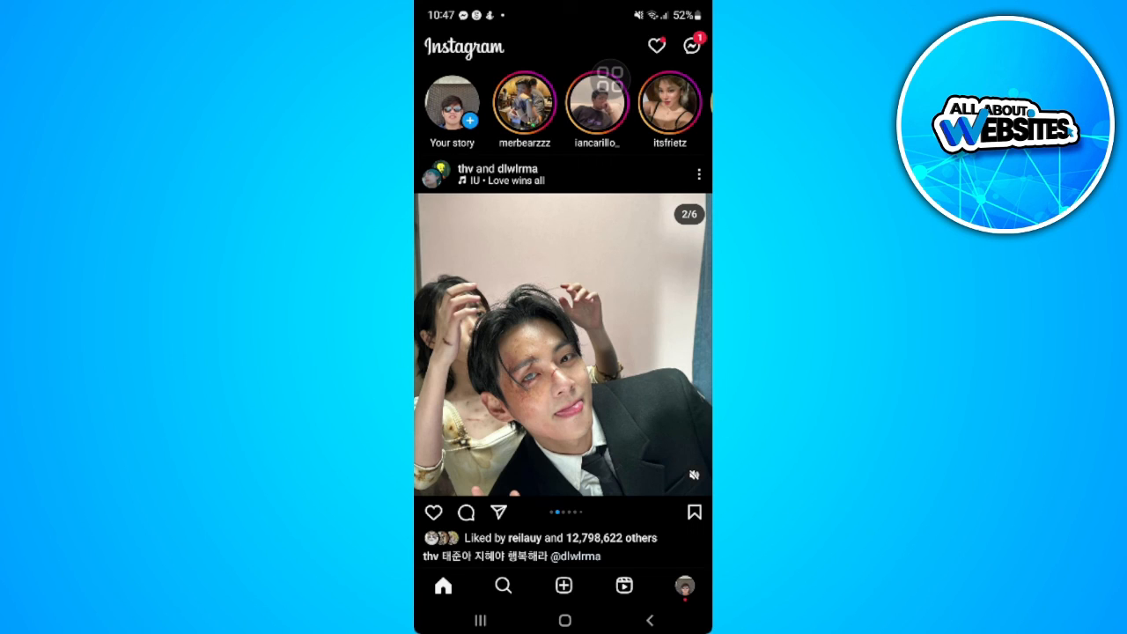